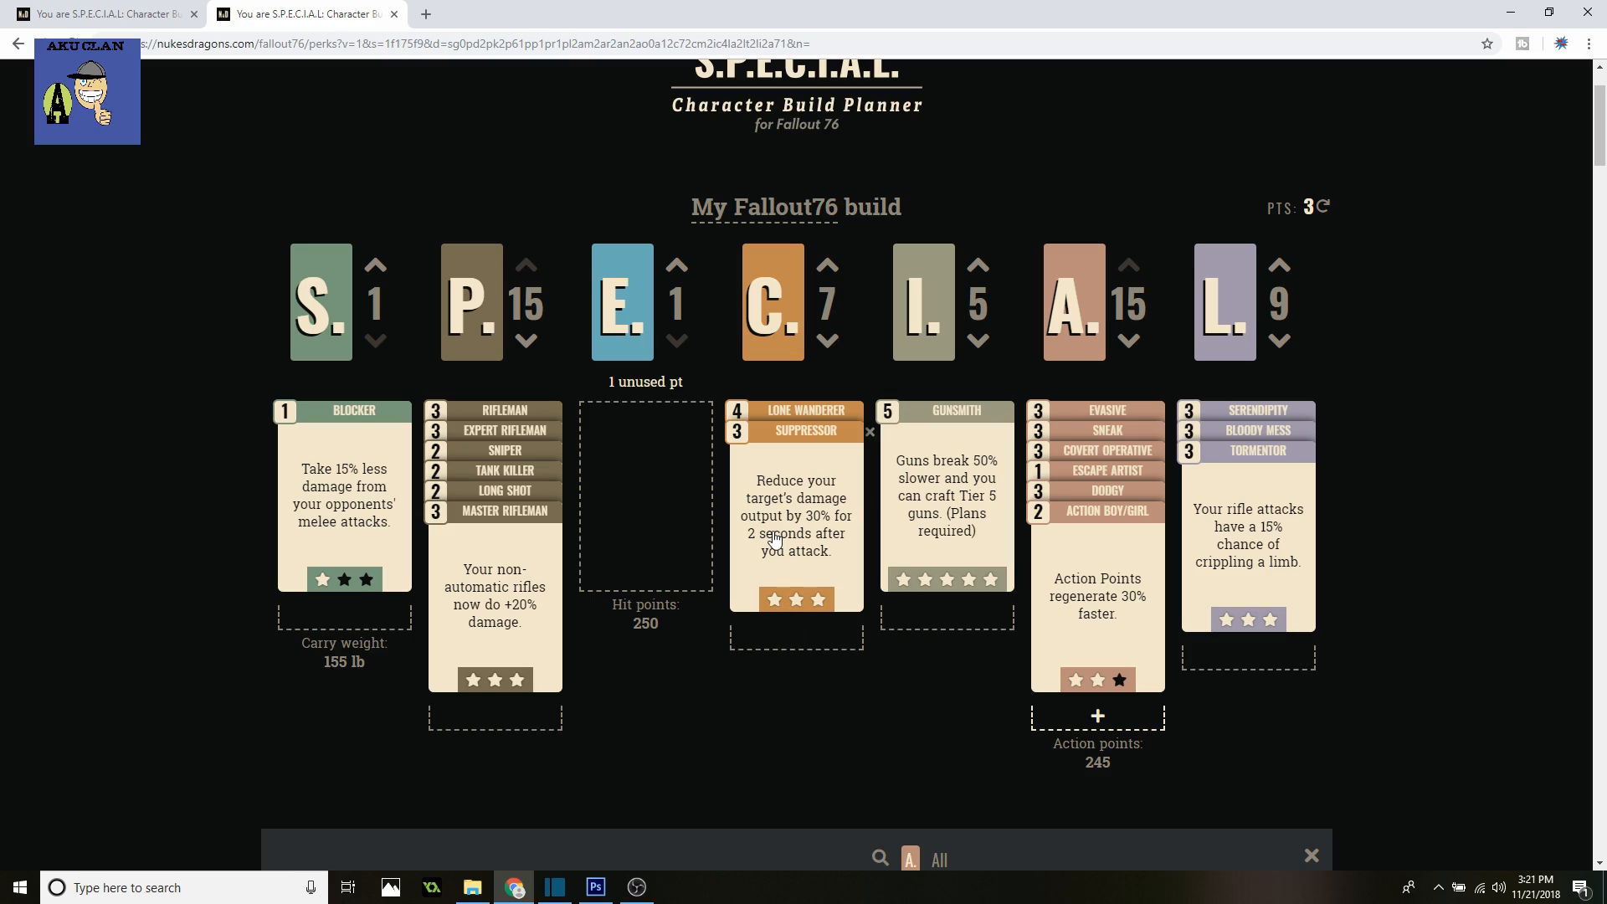
{"action": "mouse_move", "coordinate": [535, 519]}
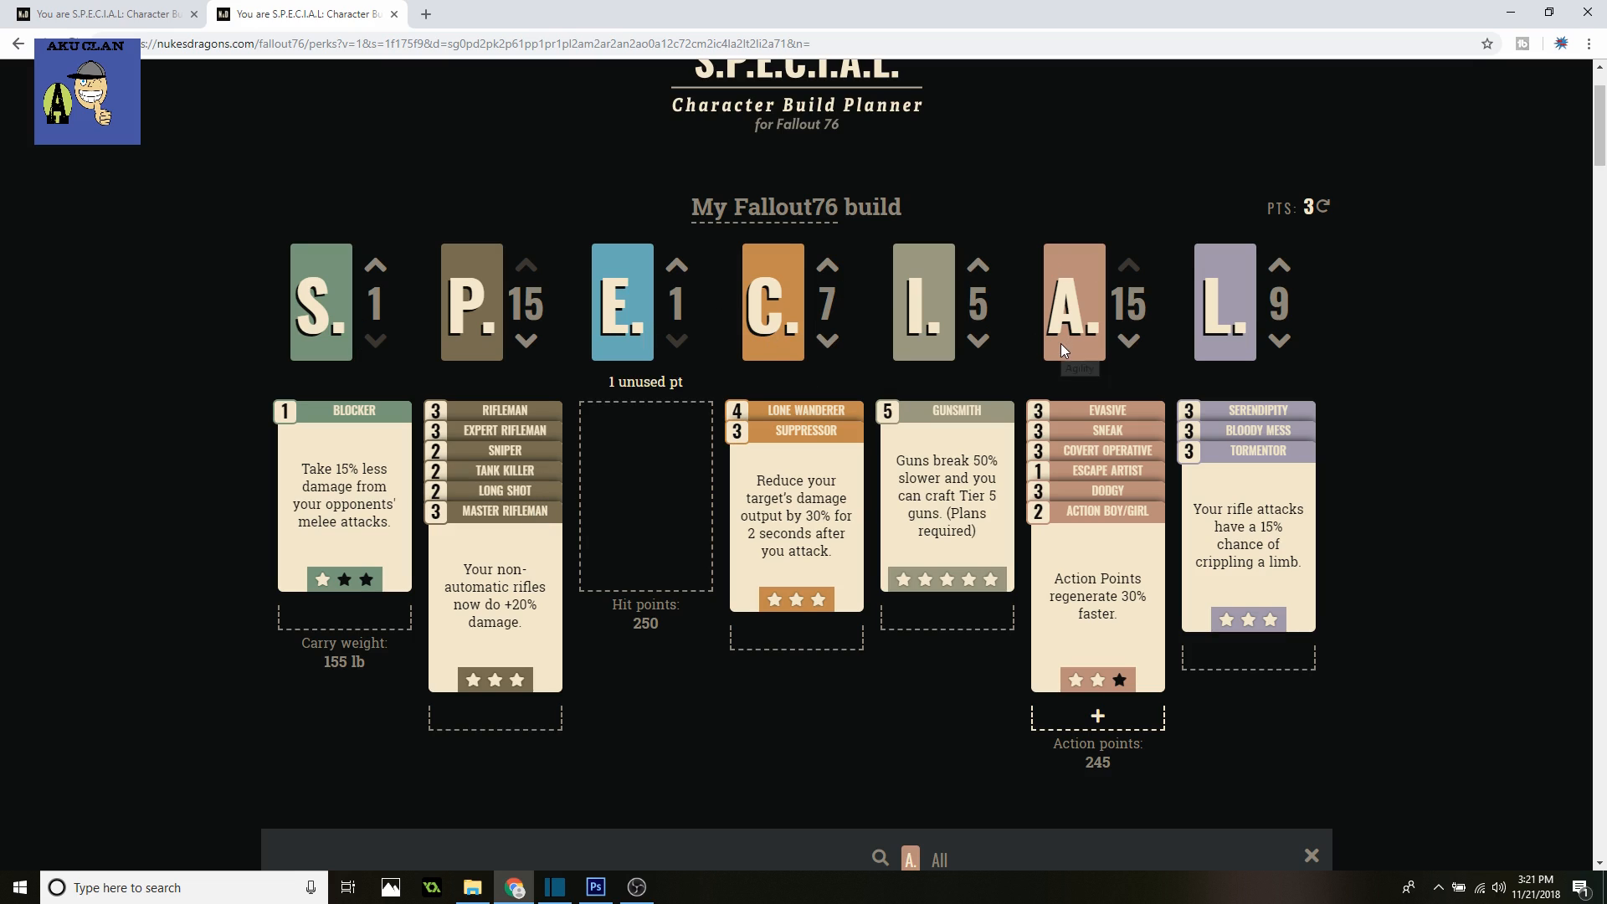
{"action": "mouse_move", "coordinate": [961, 305]}
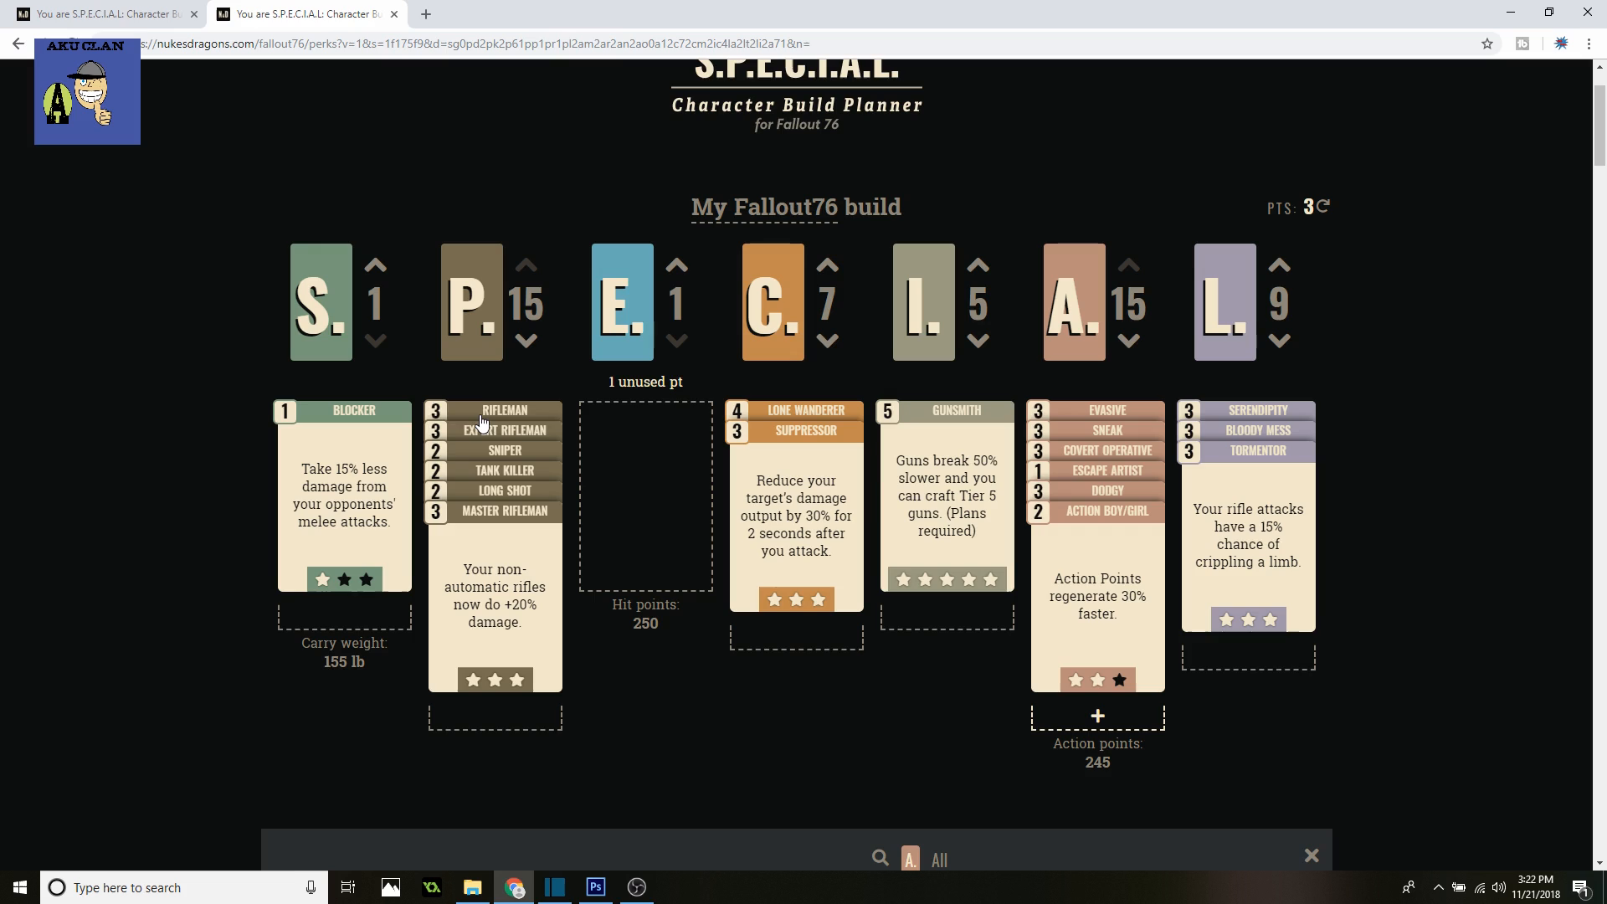
{"action": "mouse_move", "coordinate": [1047, 321]}
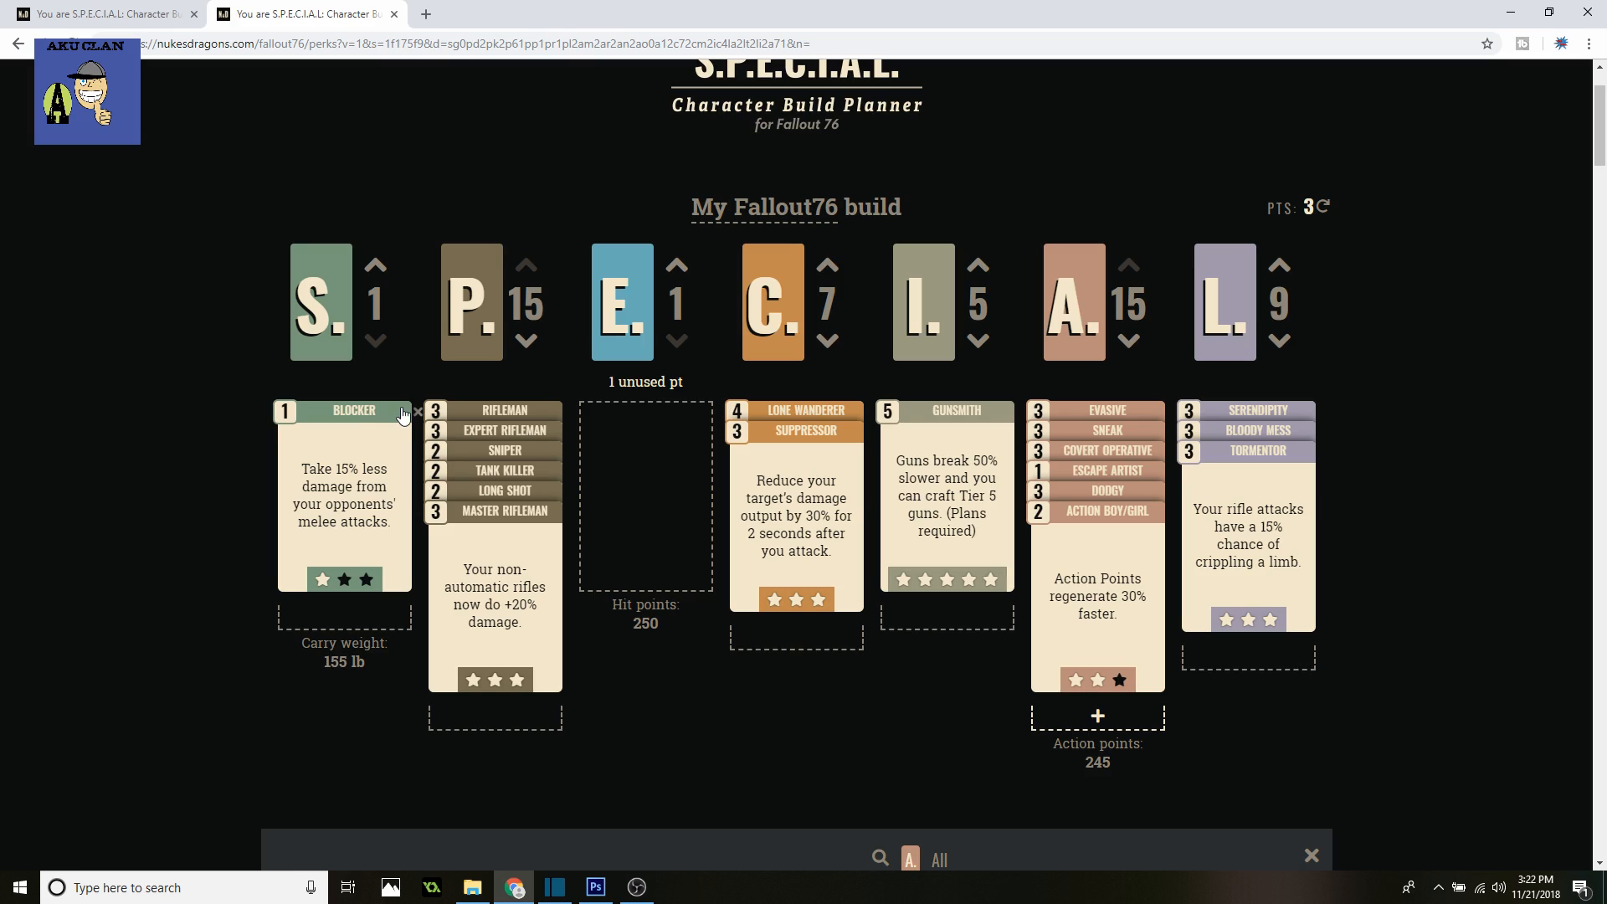
{"action": "mouse_move", "coordinate": [559, 535]}
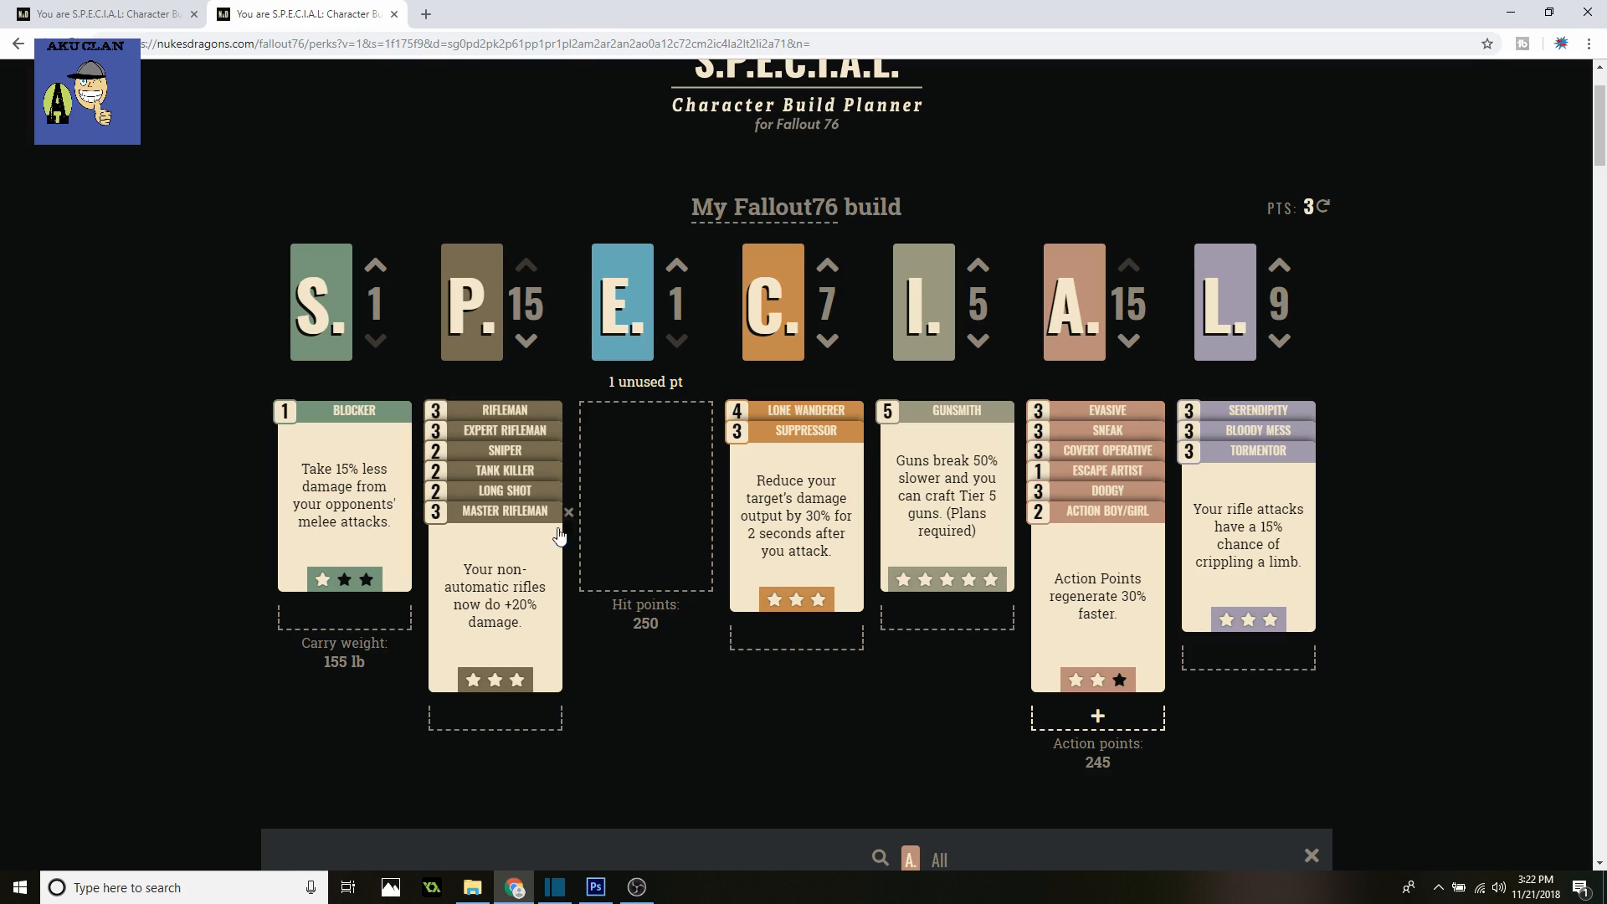
{"action": "mouse_move", "coordinate": [582, 375]}
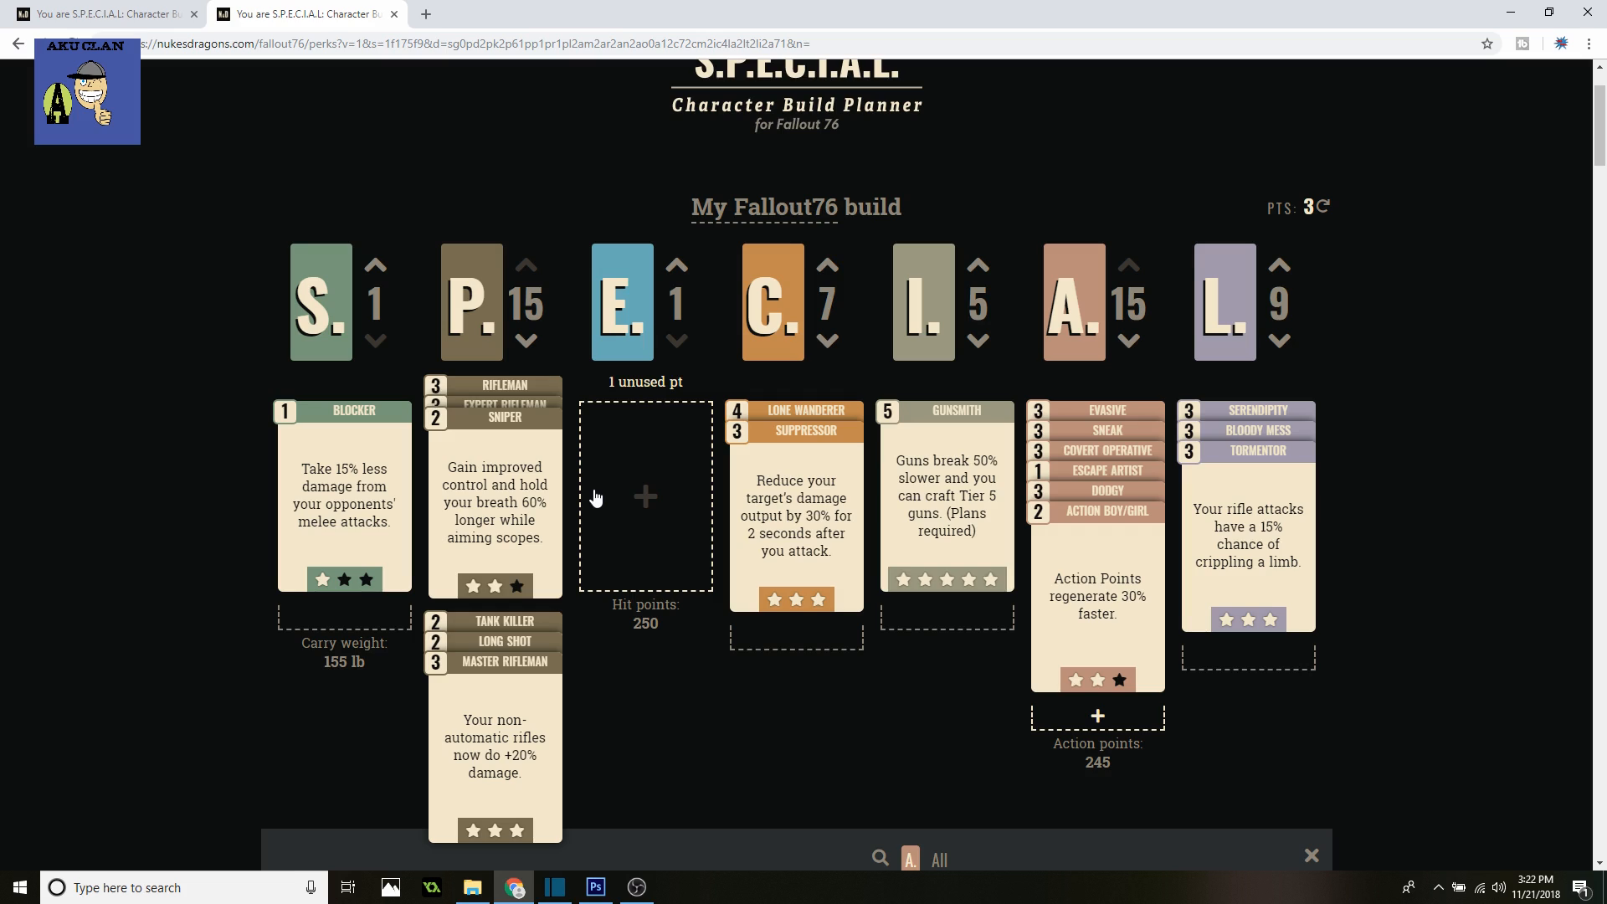
{"action": "mouse_move", "coordinate": [482, 489]}
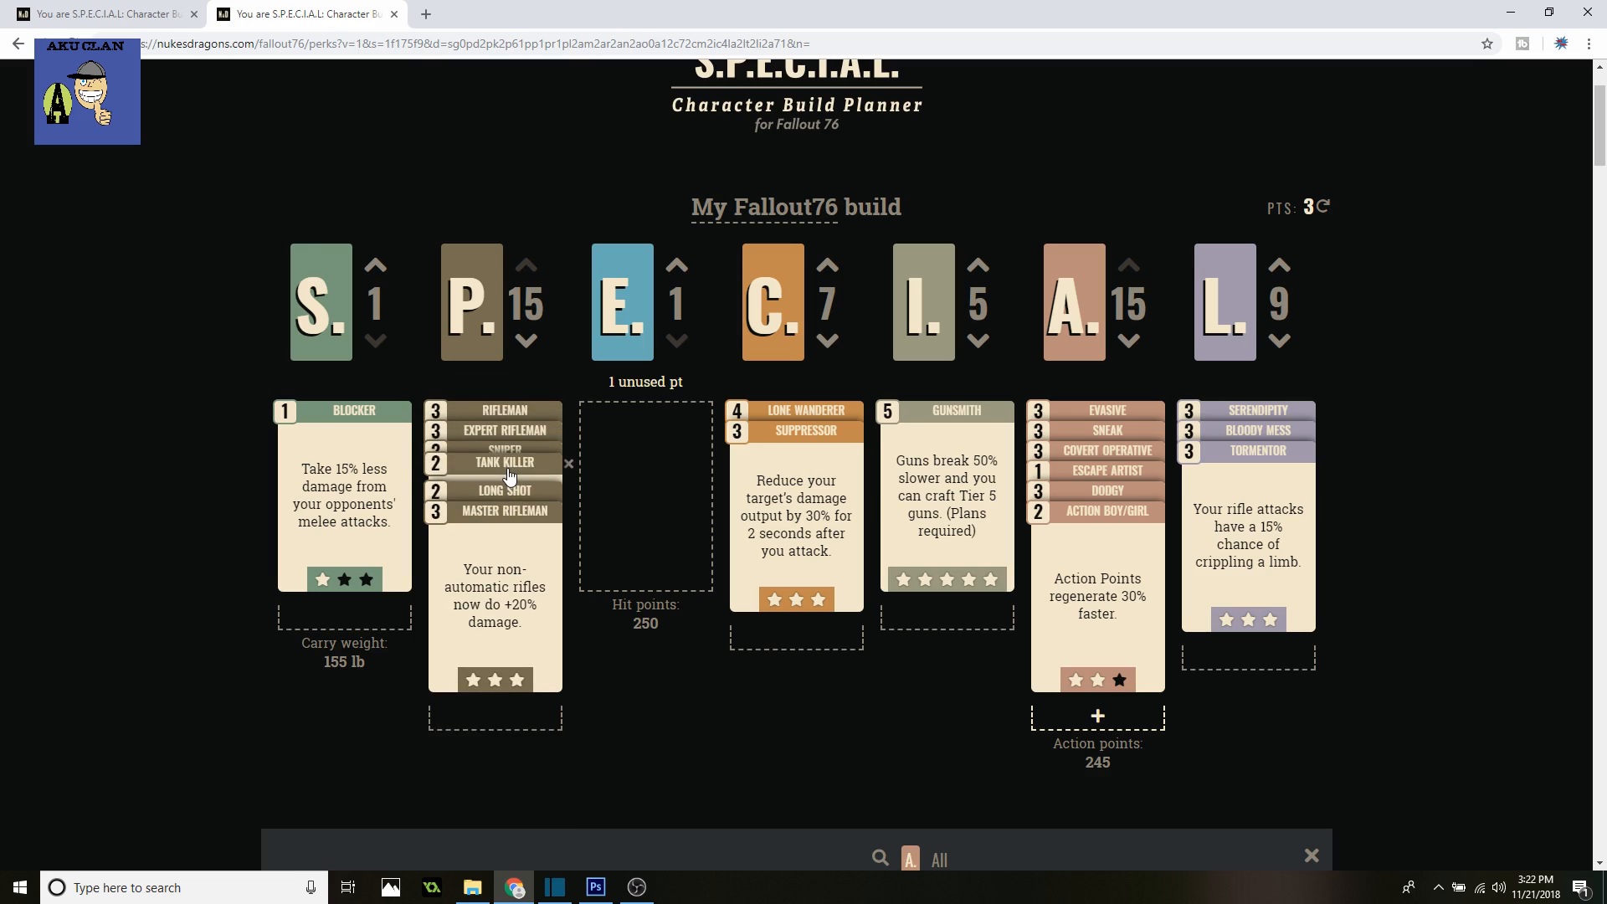
Expand the Serendipity card in the Luck stack to reveal its low-health damage-avoidance effect
{"action": "left_click", "coordinate": [502, 462]}
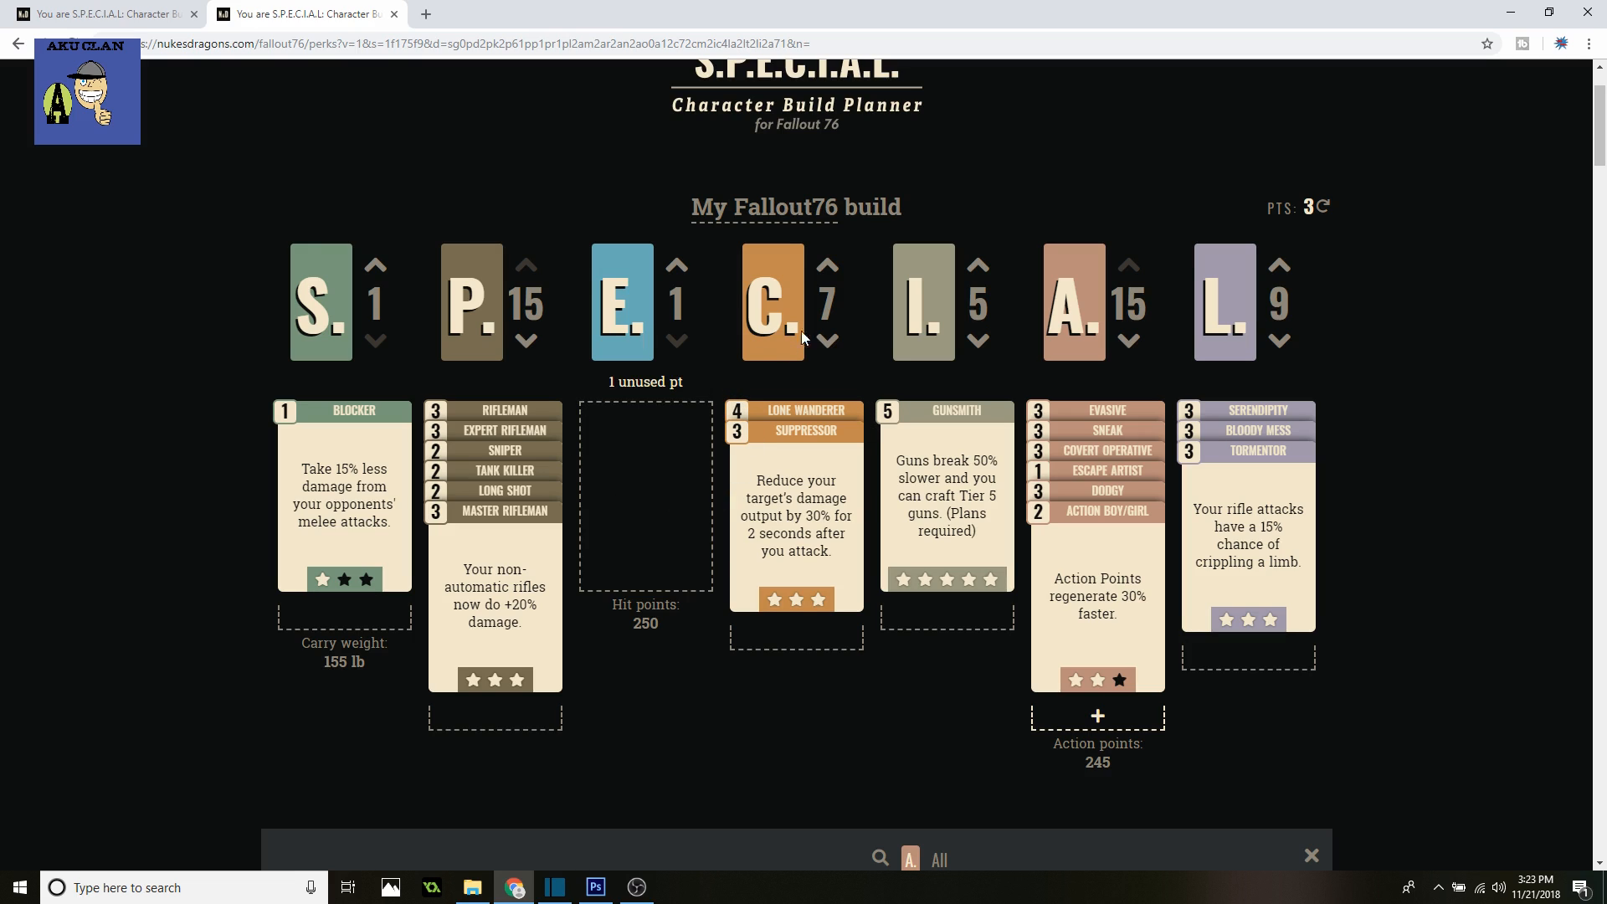
{"action": "left_click", "coordinate": [806, 411]}
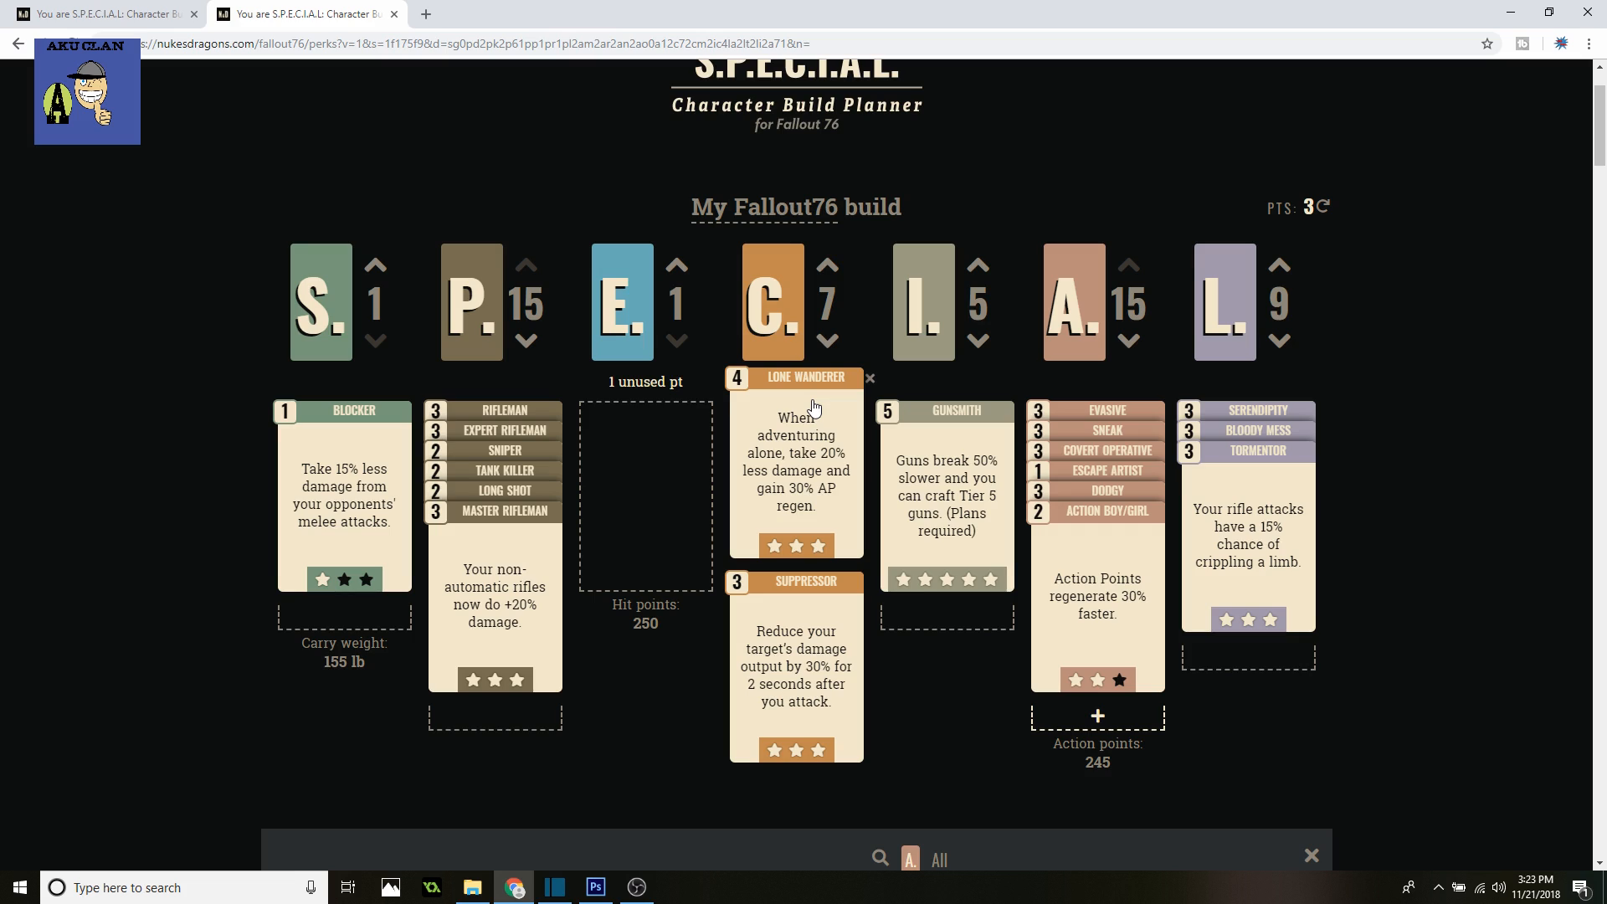
{"action": "mouse_move", "coordinate": [824, 467]}
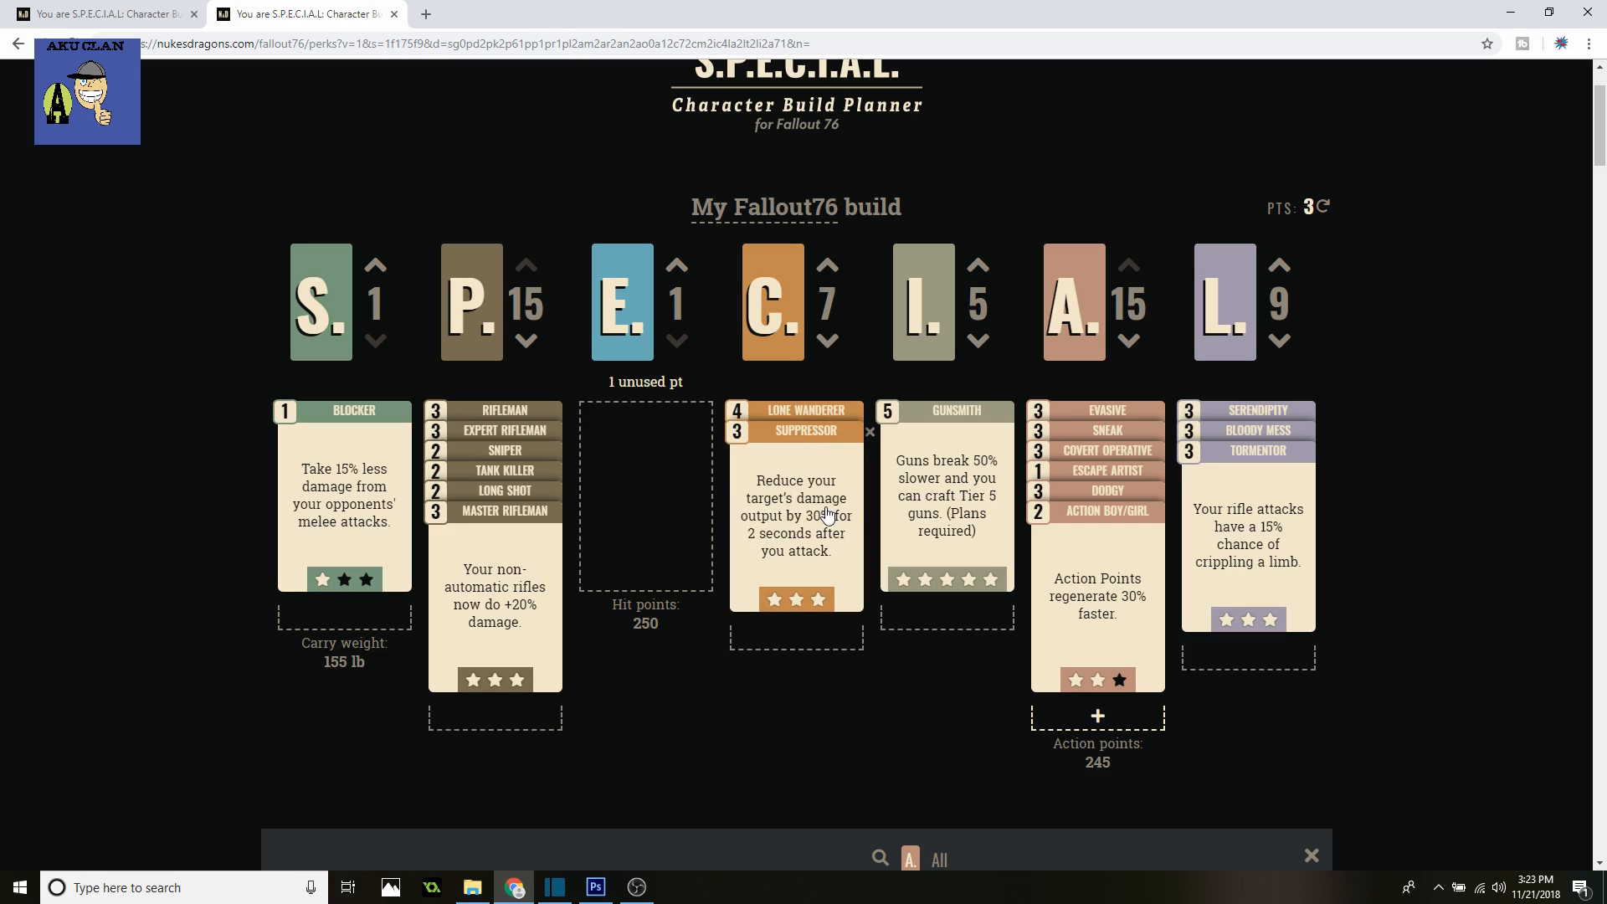
{"action": "mouse_move", "coordinate": [809, 469]}
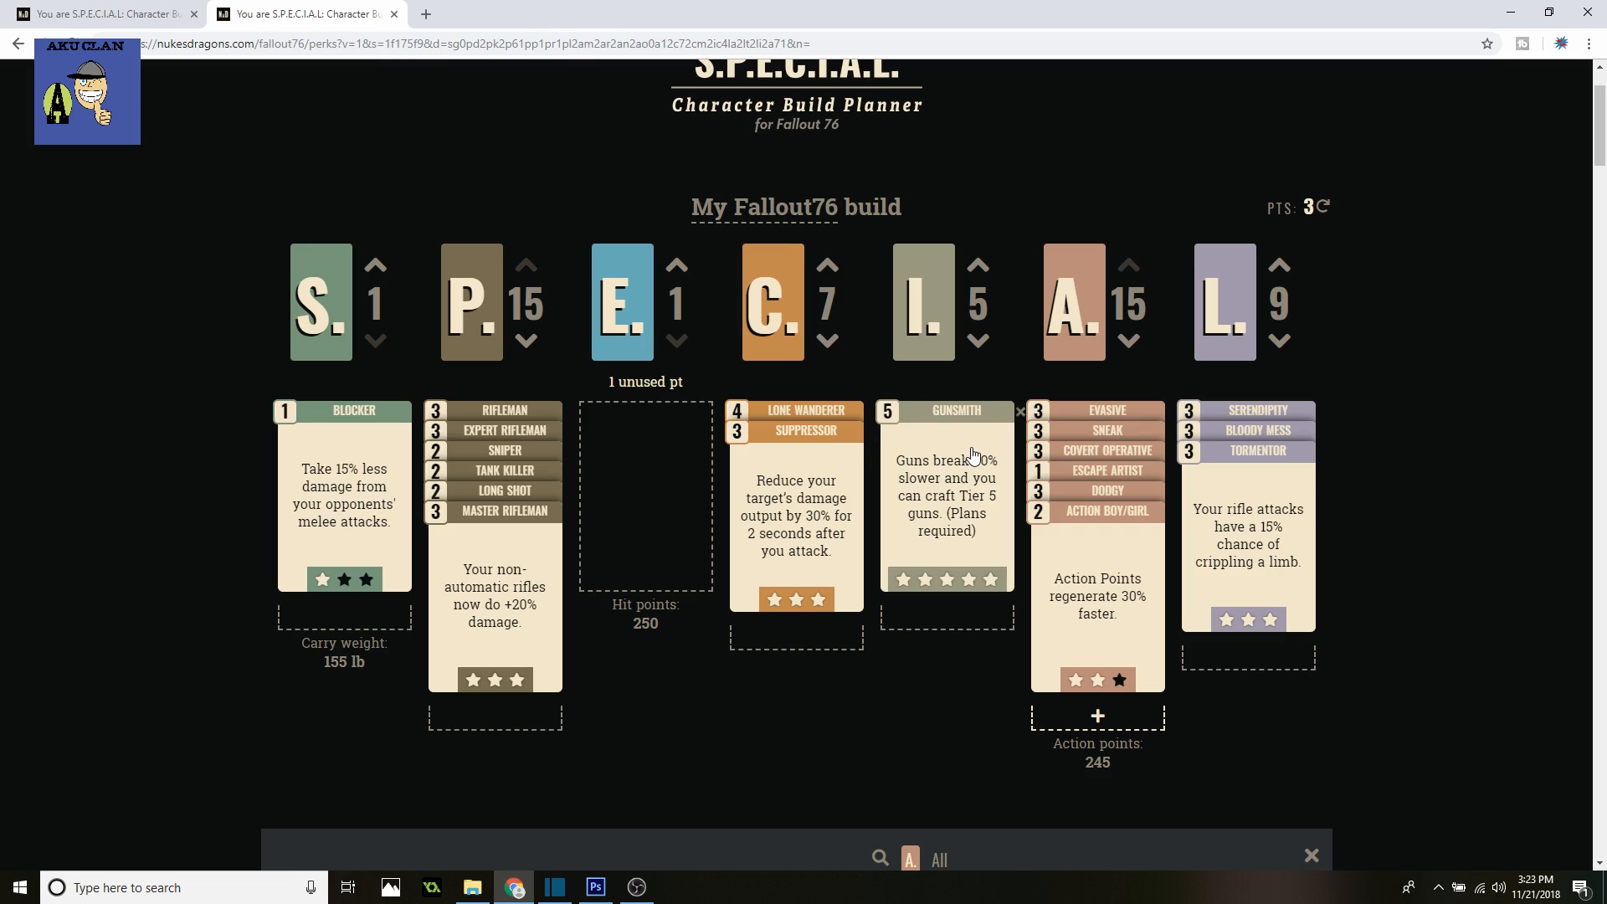
{"action": "mouse_move", "coordinate": [975, 436]}
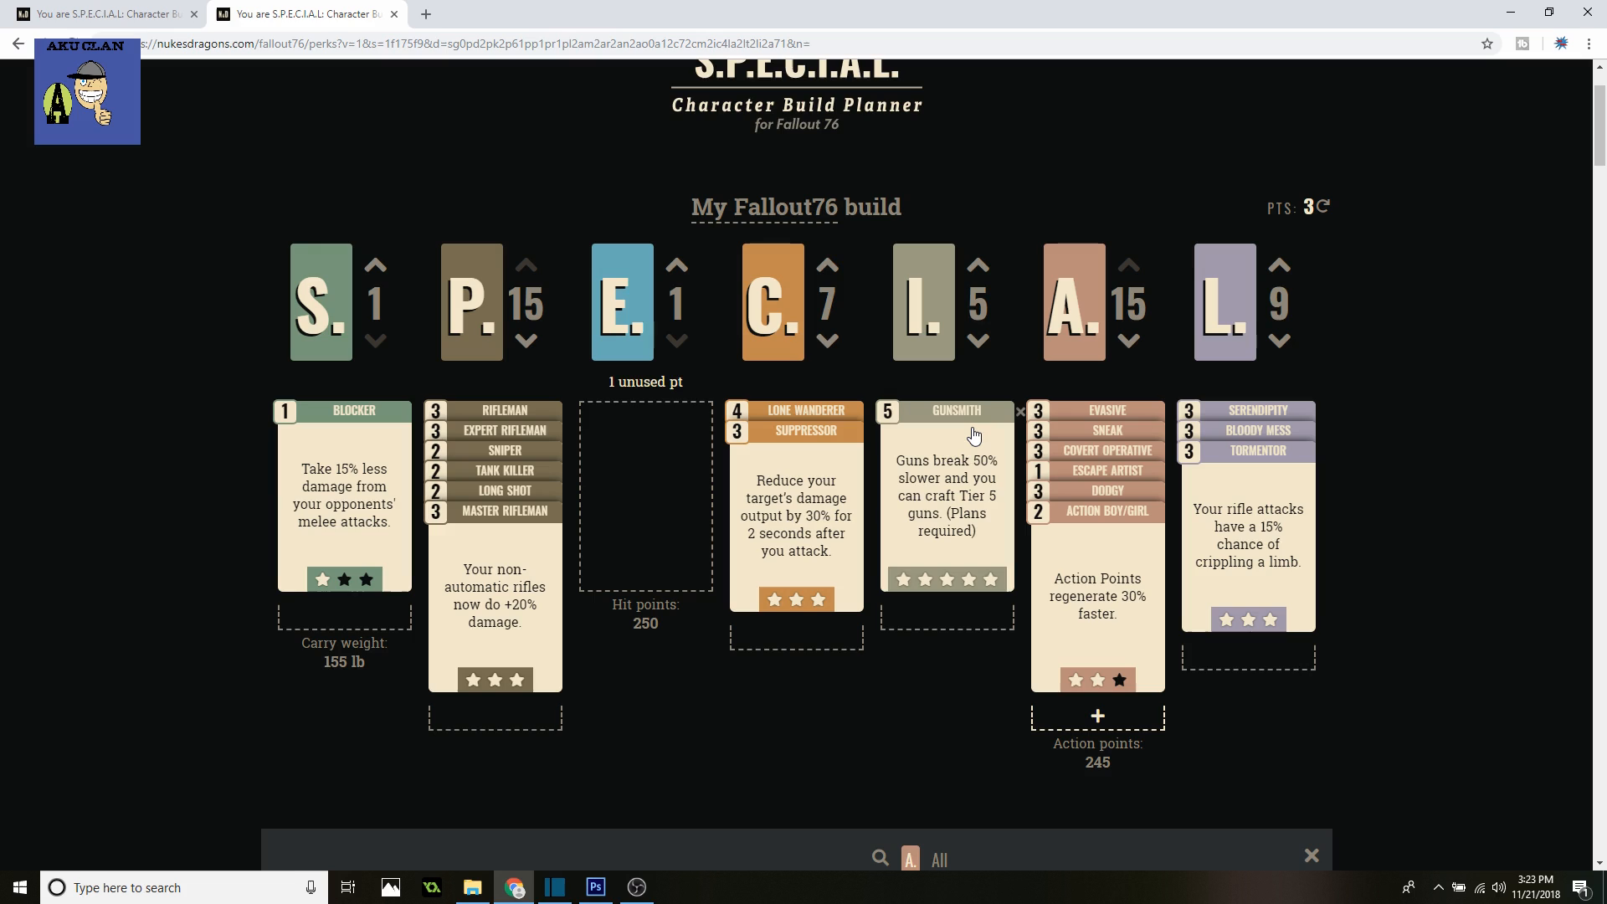
{"action": "mouse_move", "coordinate": [991, 418]}
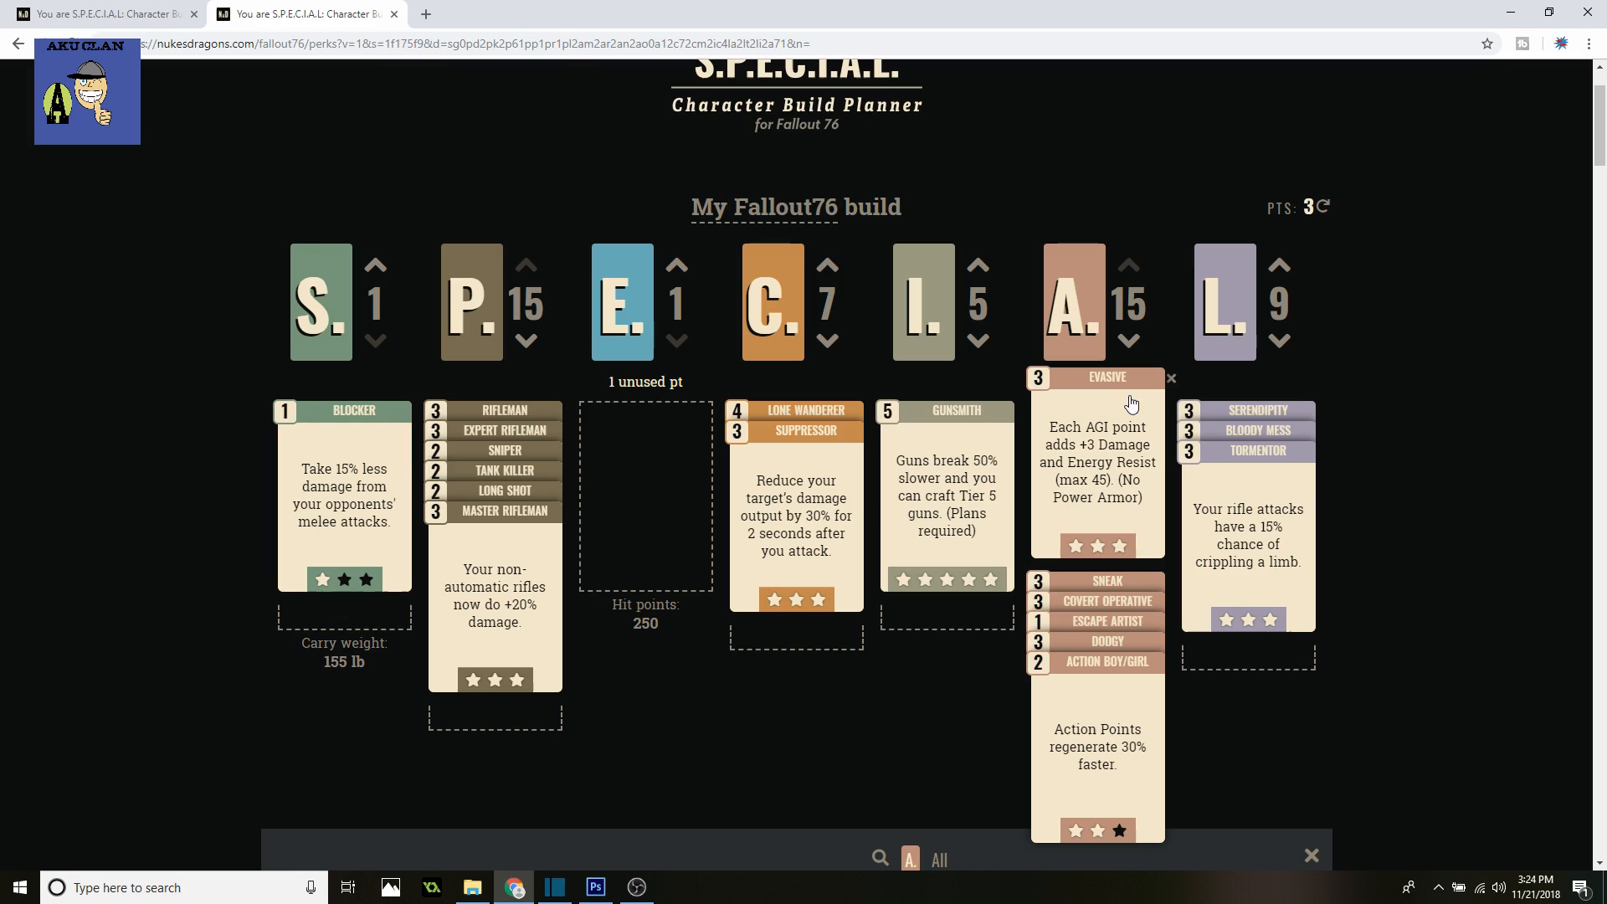
{"action": "mouse_move", "coordinate": [1122, 397]}
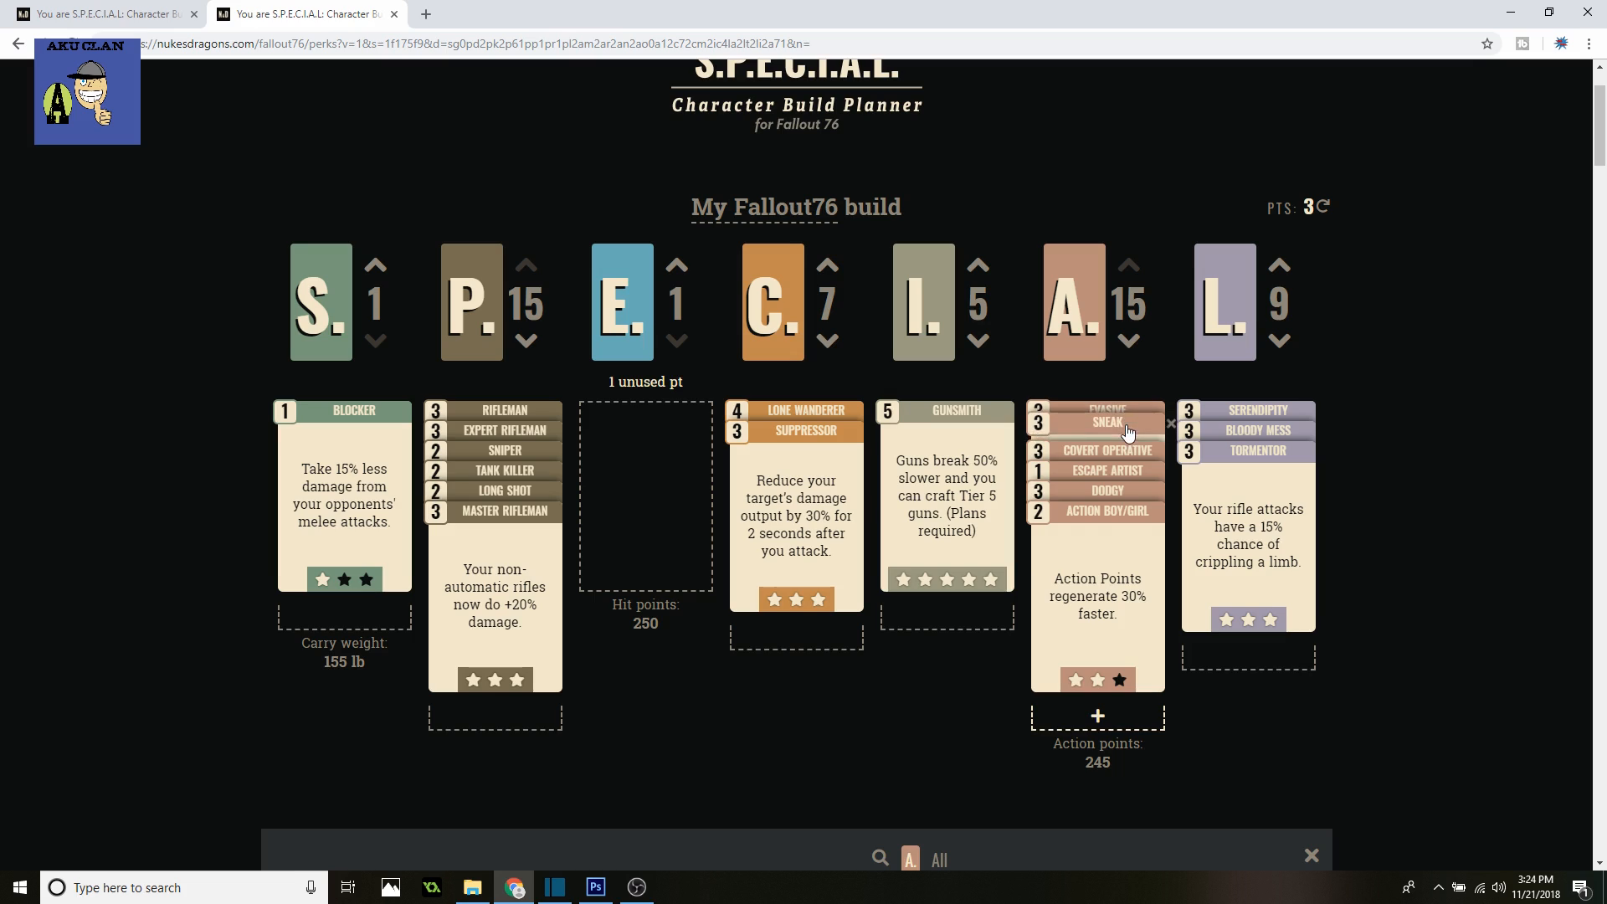
{"action": "left_click", "coordinate": [1107, 422]}
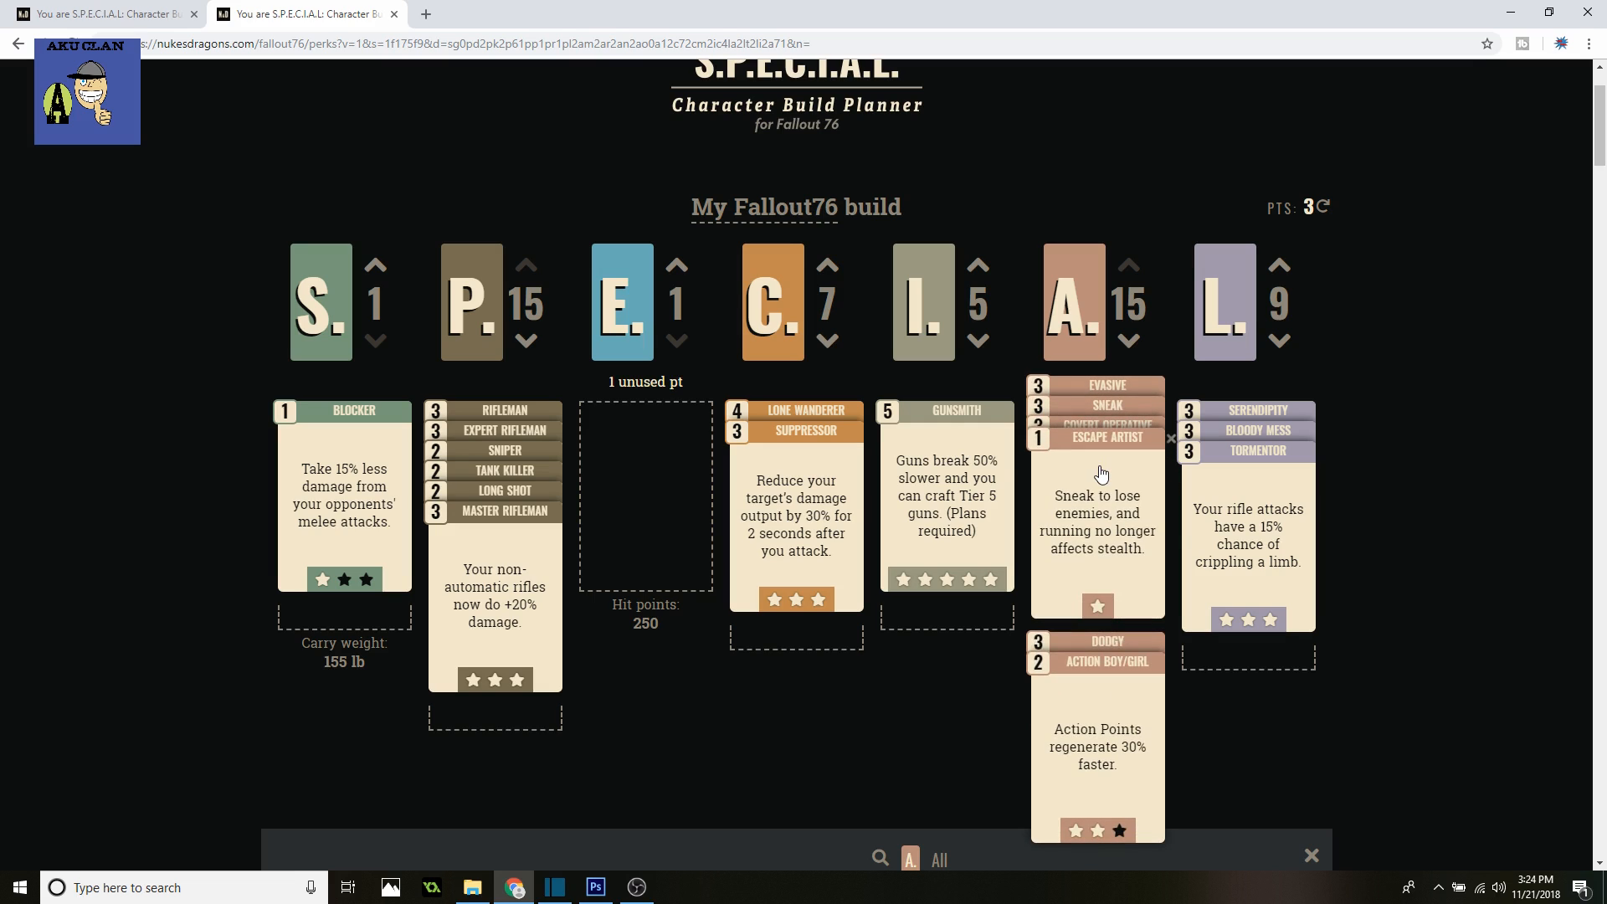
{"action": "mouse_move", "coordinate": [1126, 468]}
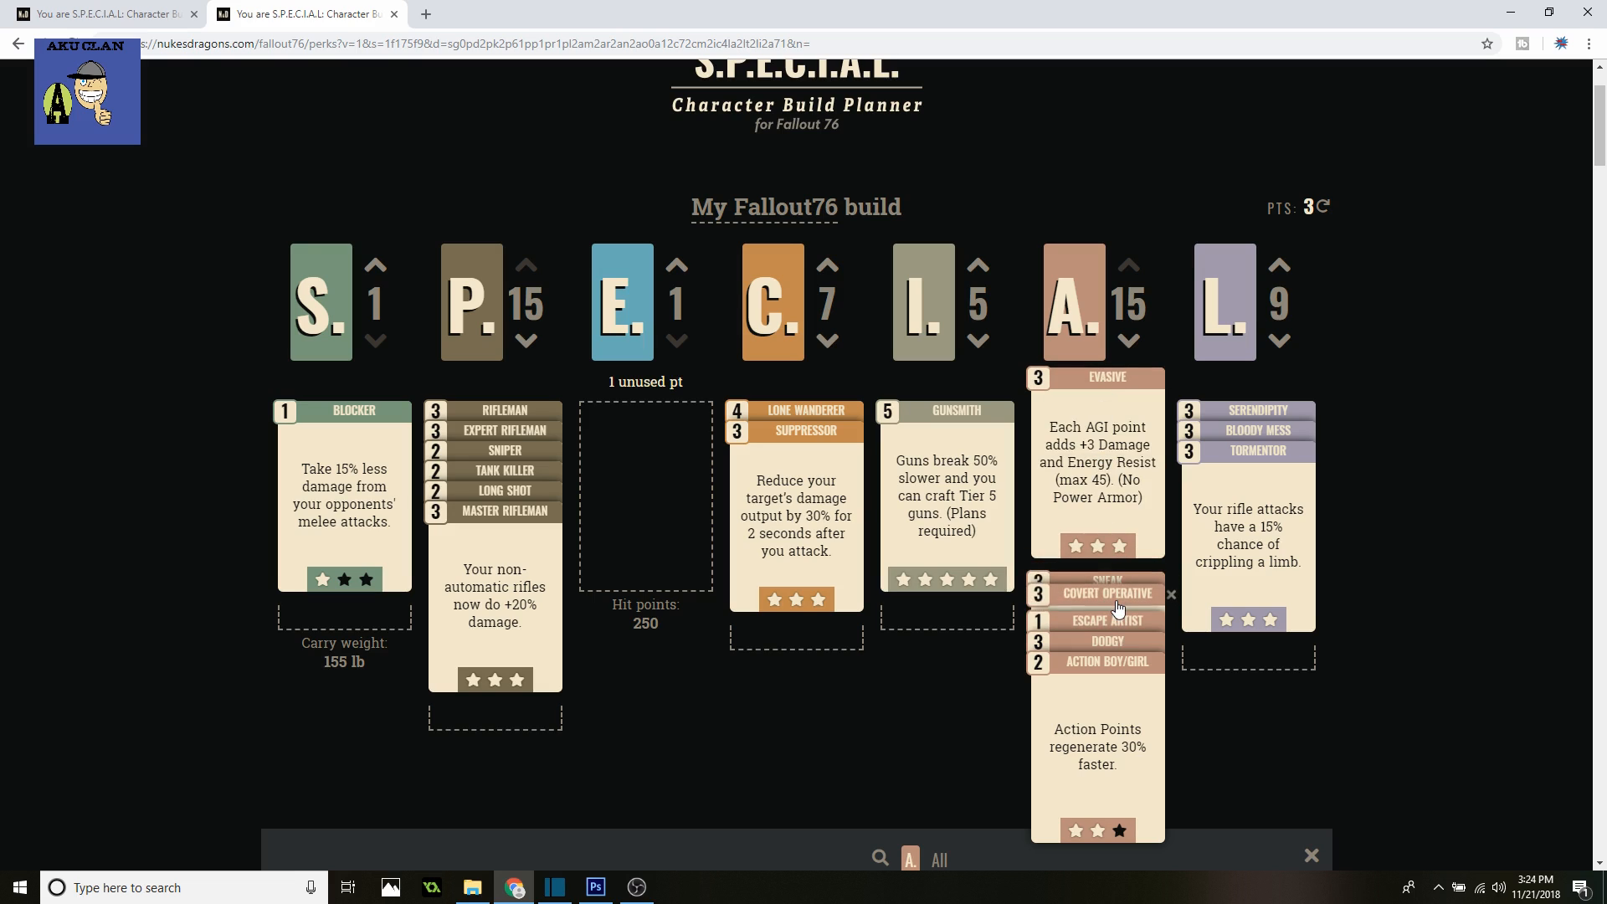
{"action": "left_click", "coordinate": [1105, 592]}
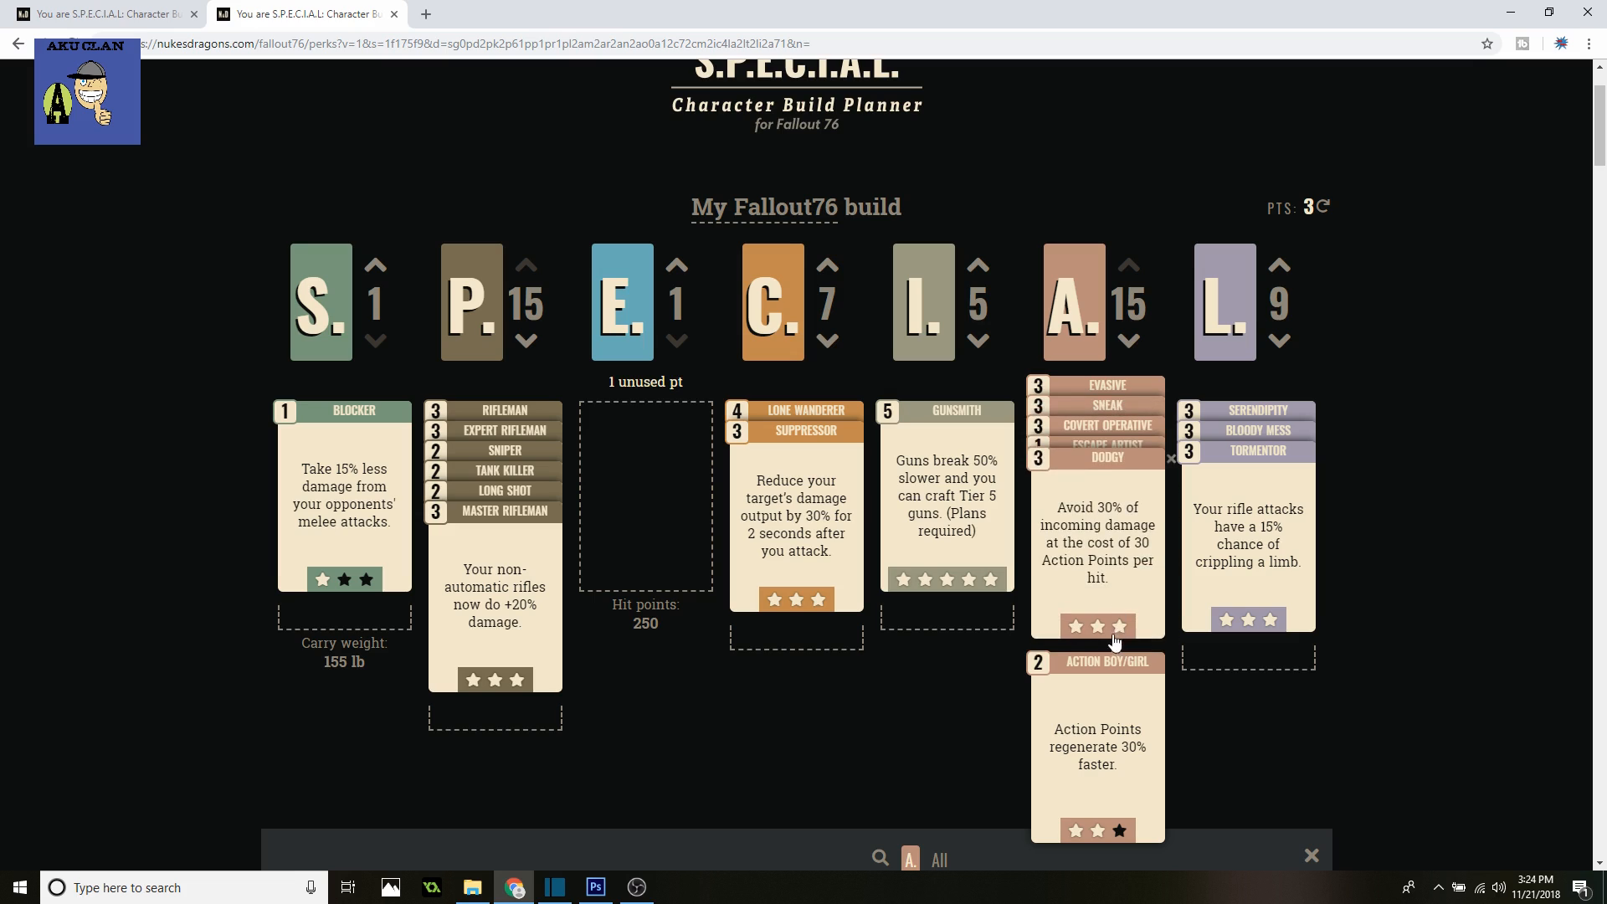
{"action": "mouse_move", "coordinate": [1140, 498]}
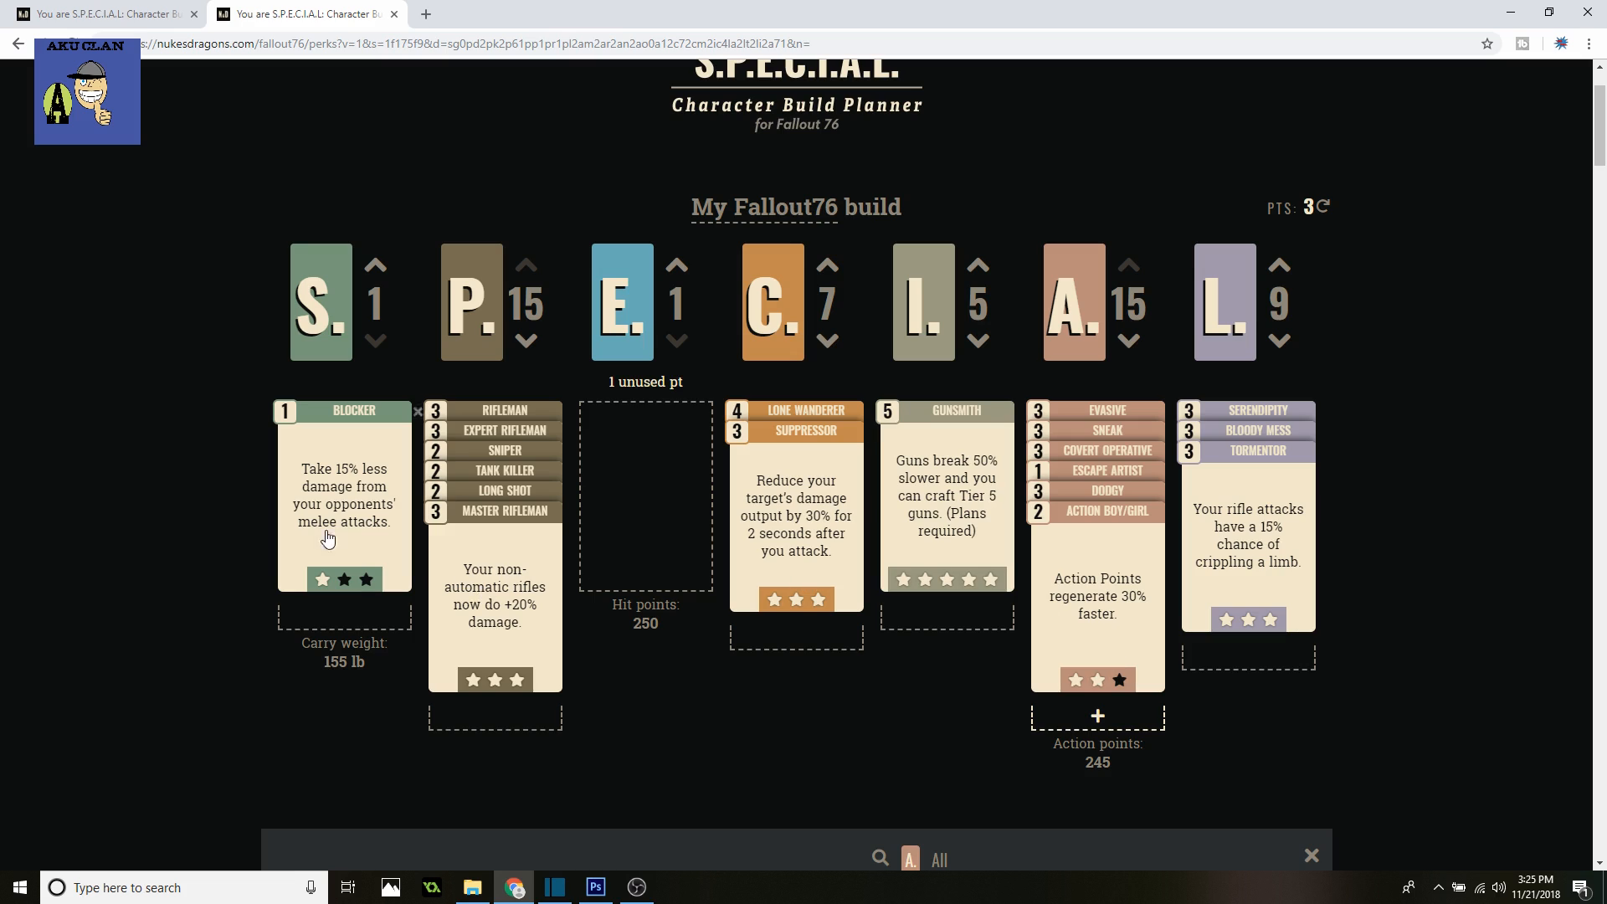
{"action": "mouse_move", "coordinate": [348, 320]}
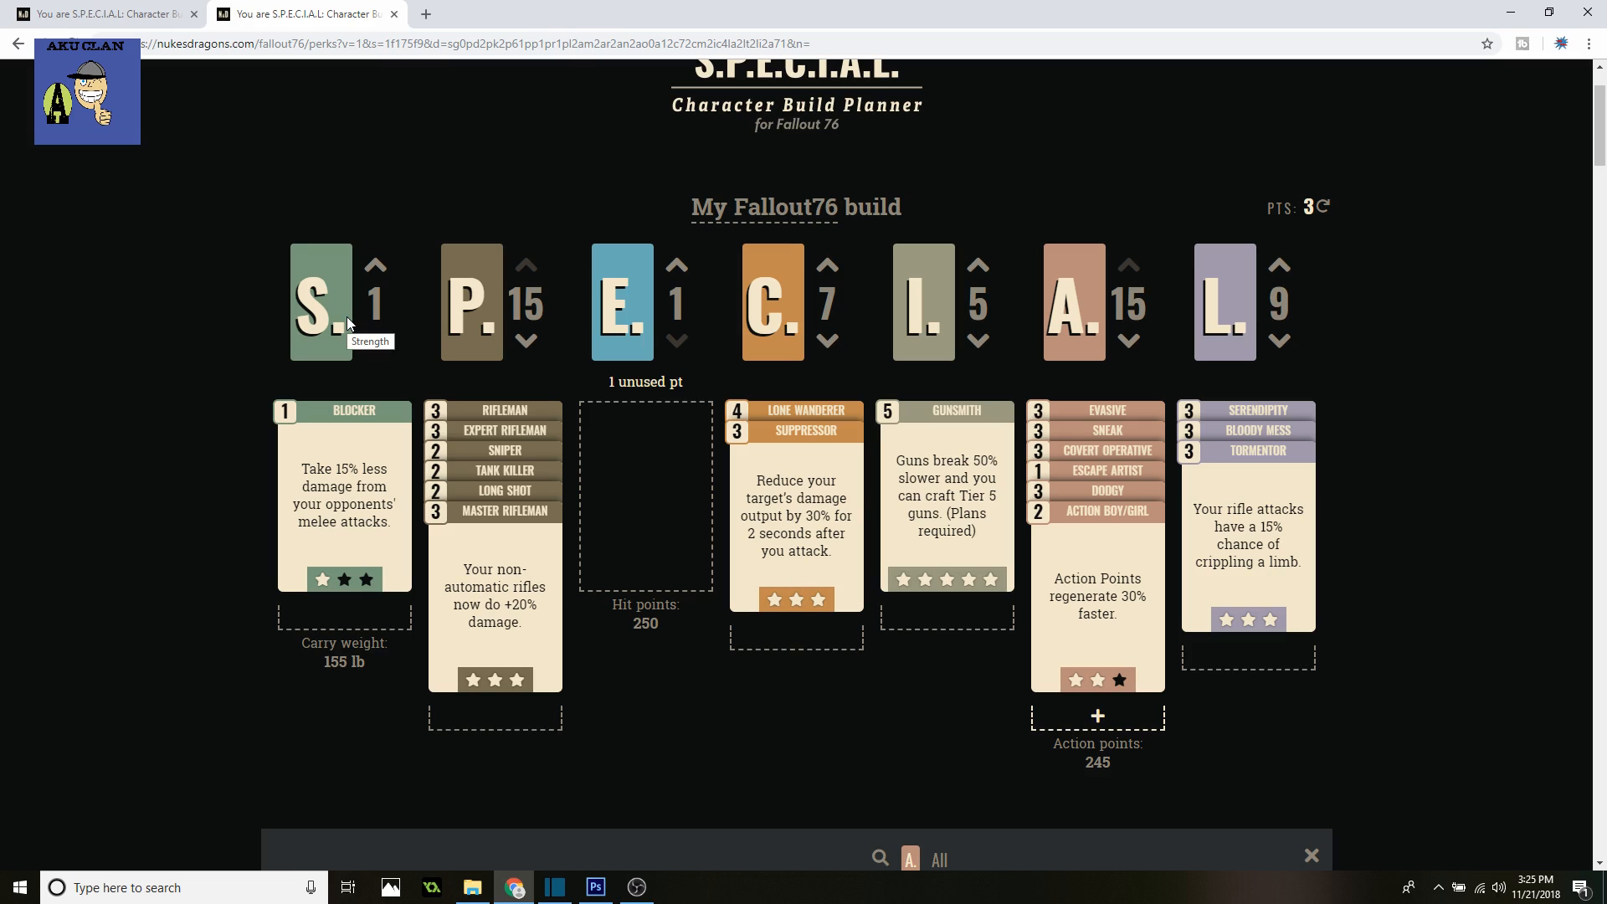
{"action": "mouse_move", "coordinate": [374, 288]}
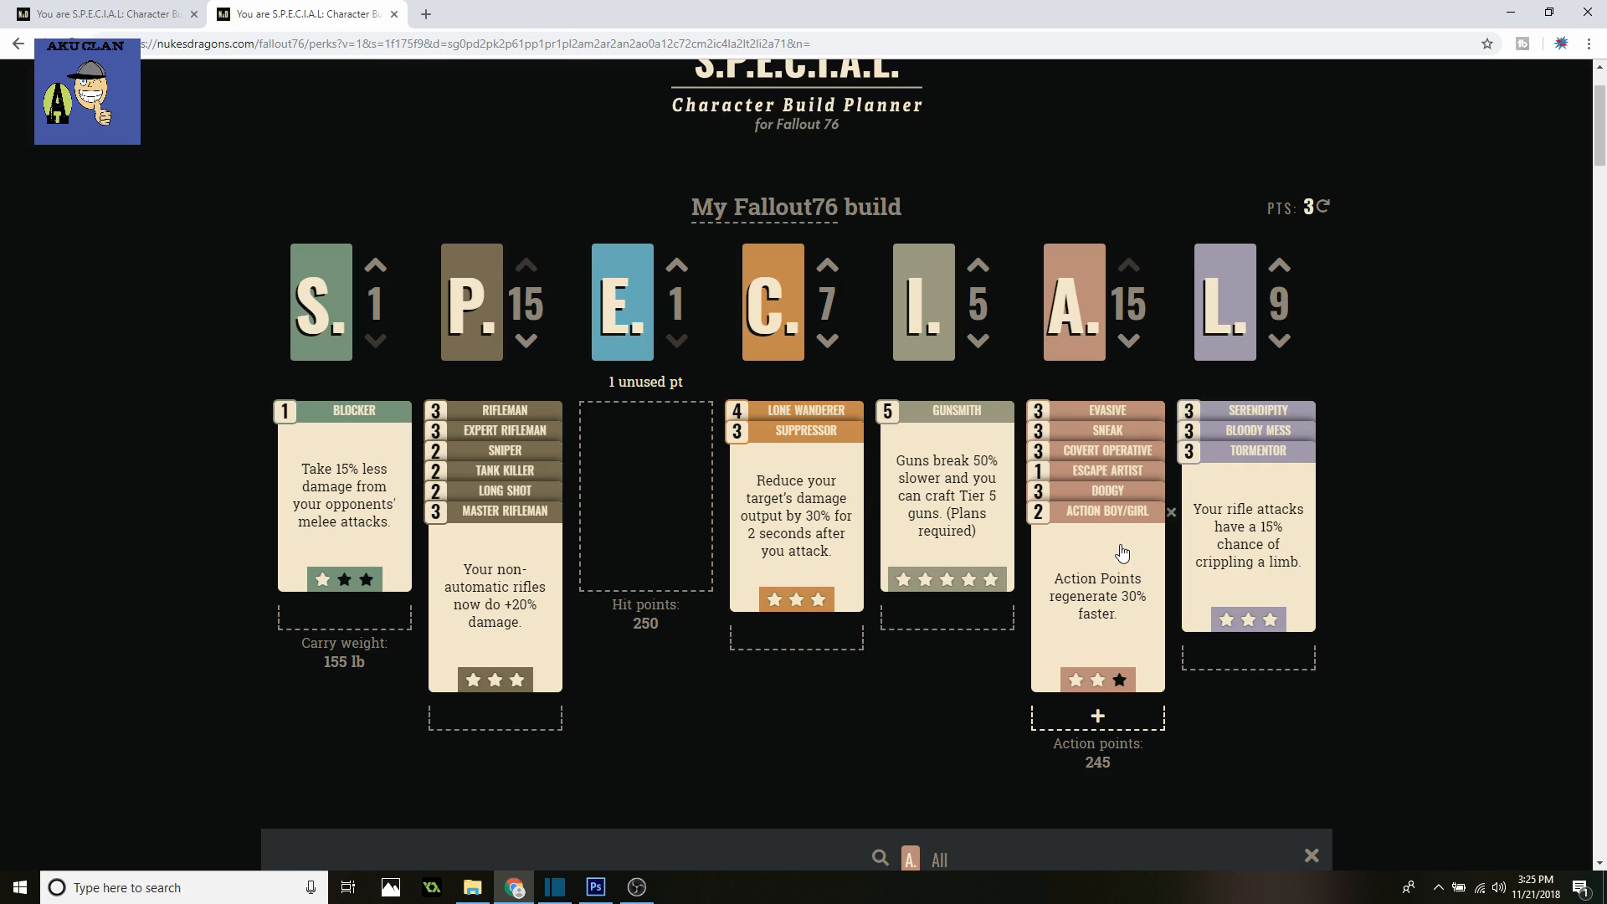
{"action": "mouse_move", "coordinate": [907, 689]}
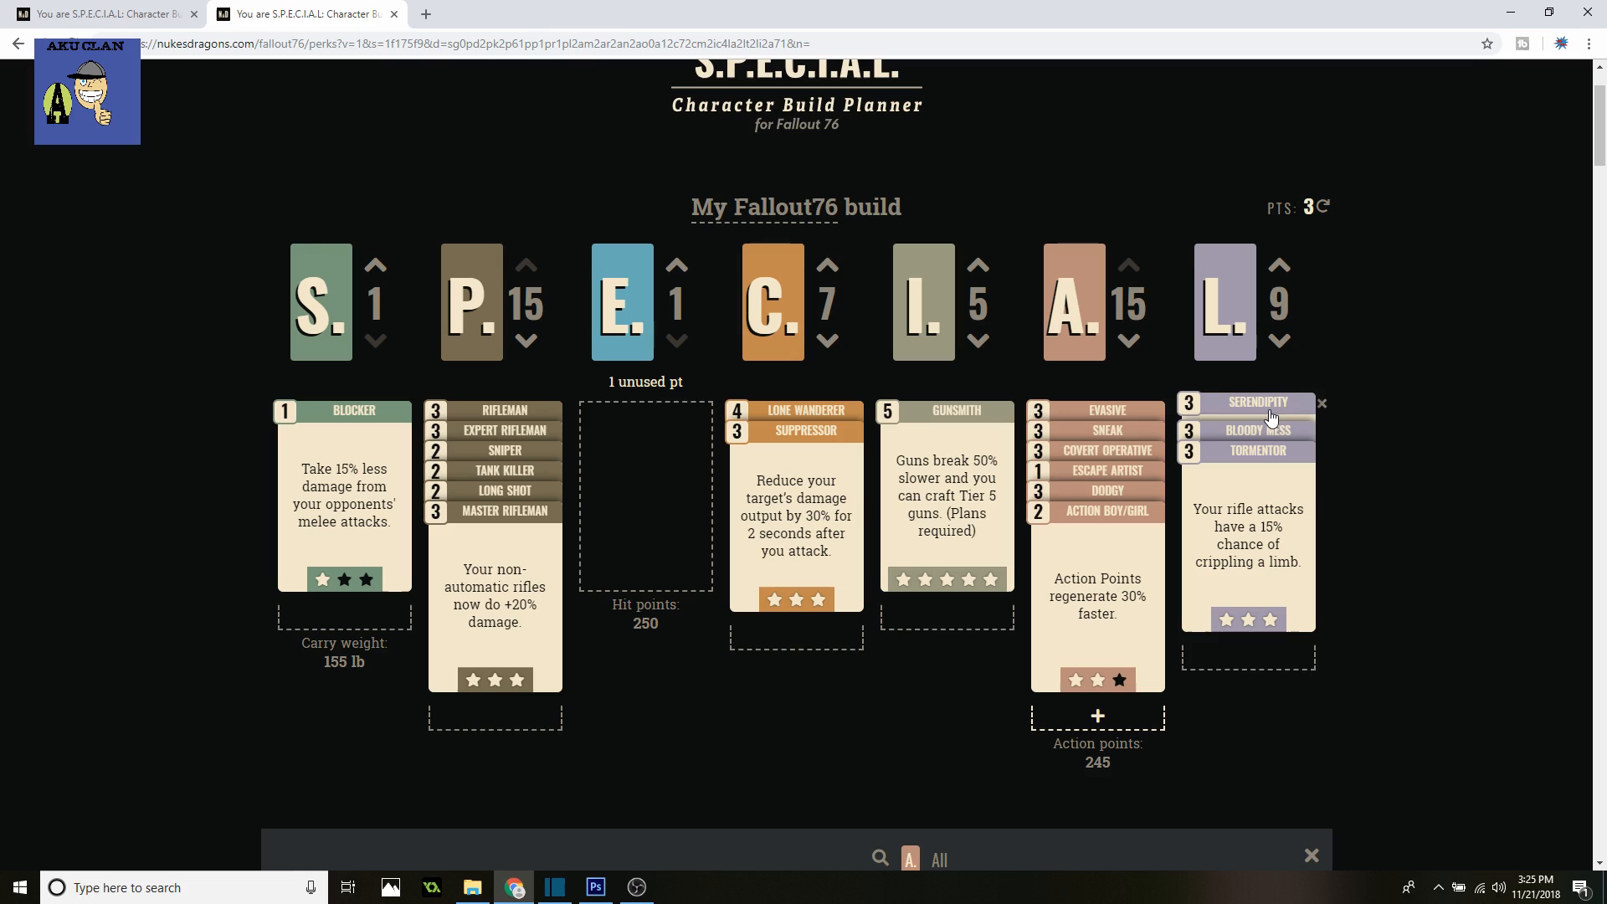
{"action": "left_click", "coordinate": [1255, 402]}
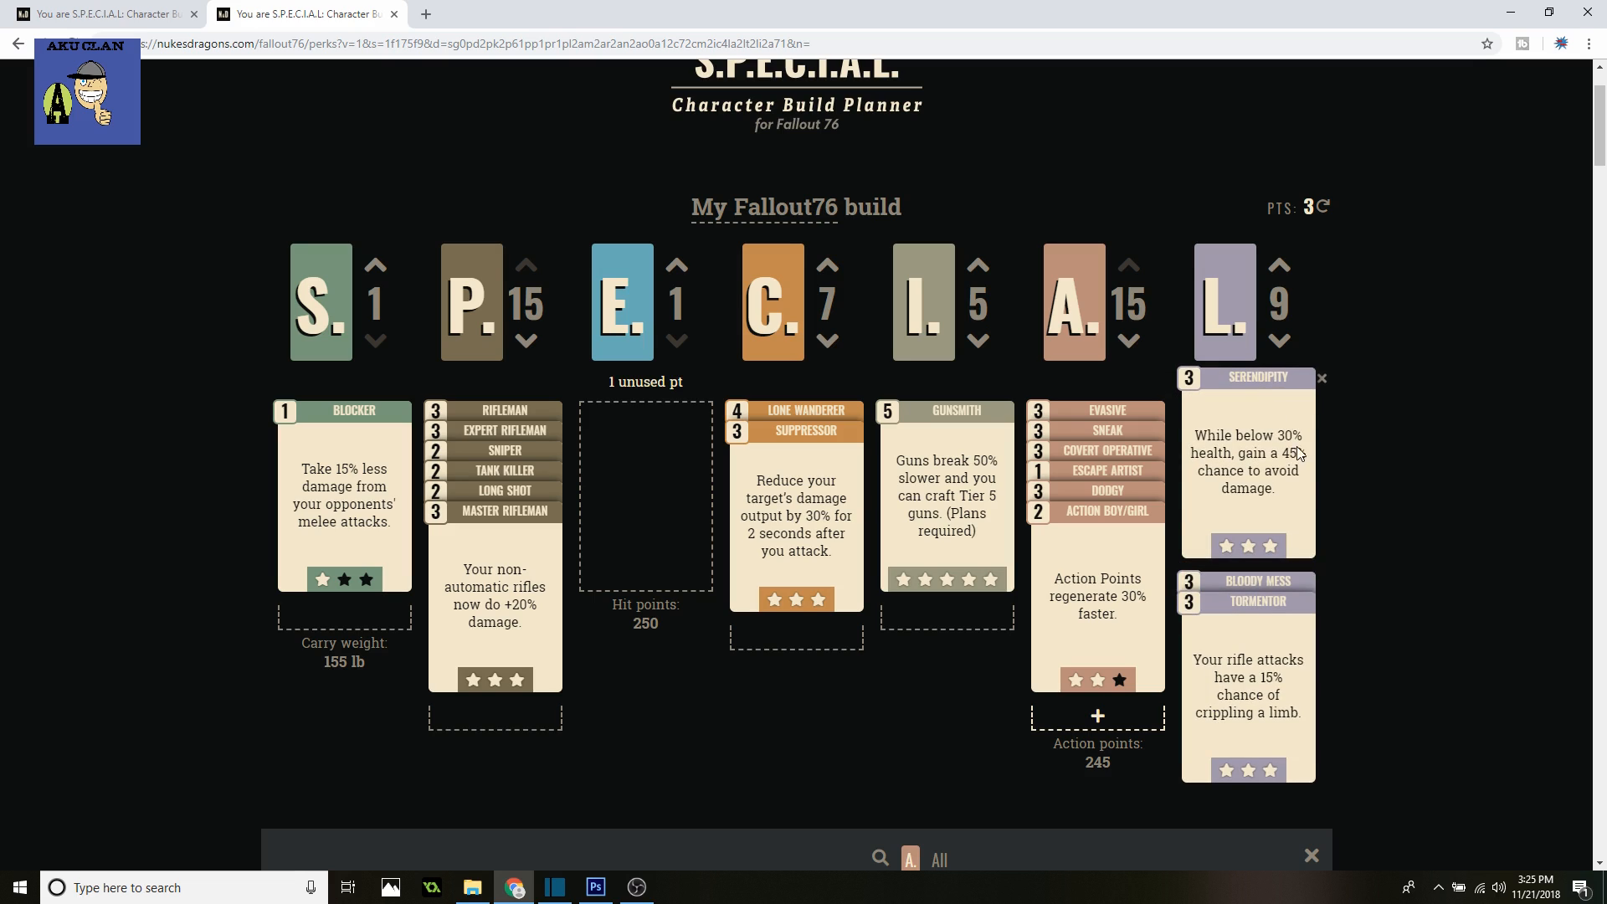
{"action": "mouse_move", "coordinate": [1401, 533]}
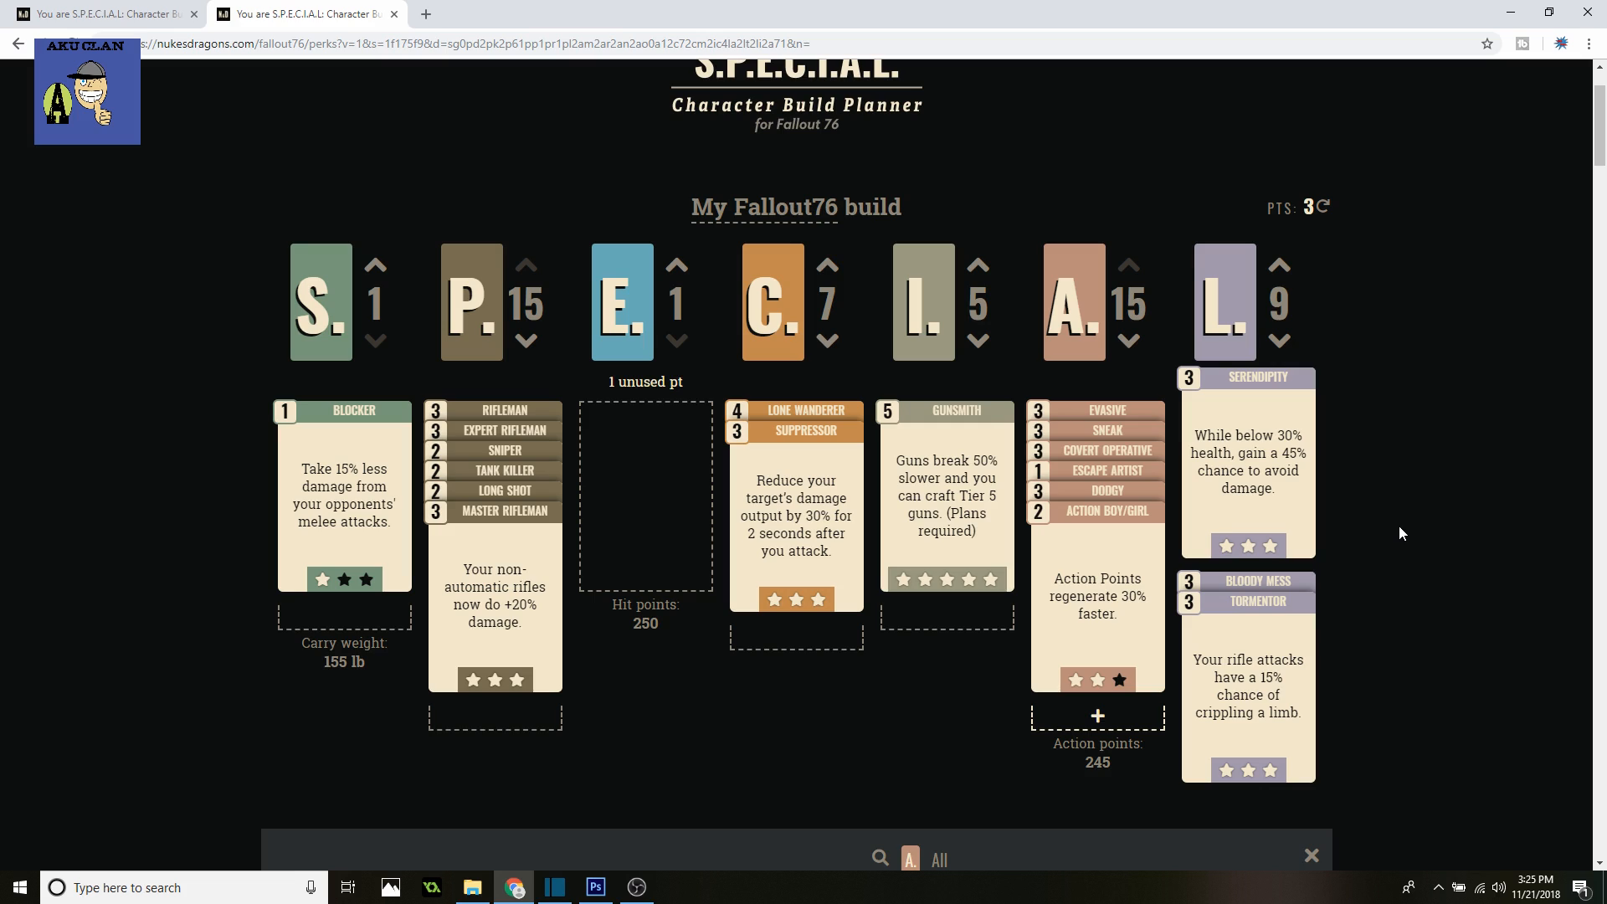
{"action": "mouse_move", "coordinate": [1291, 456]}
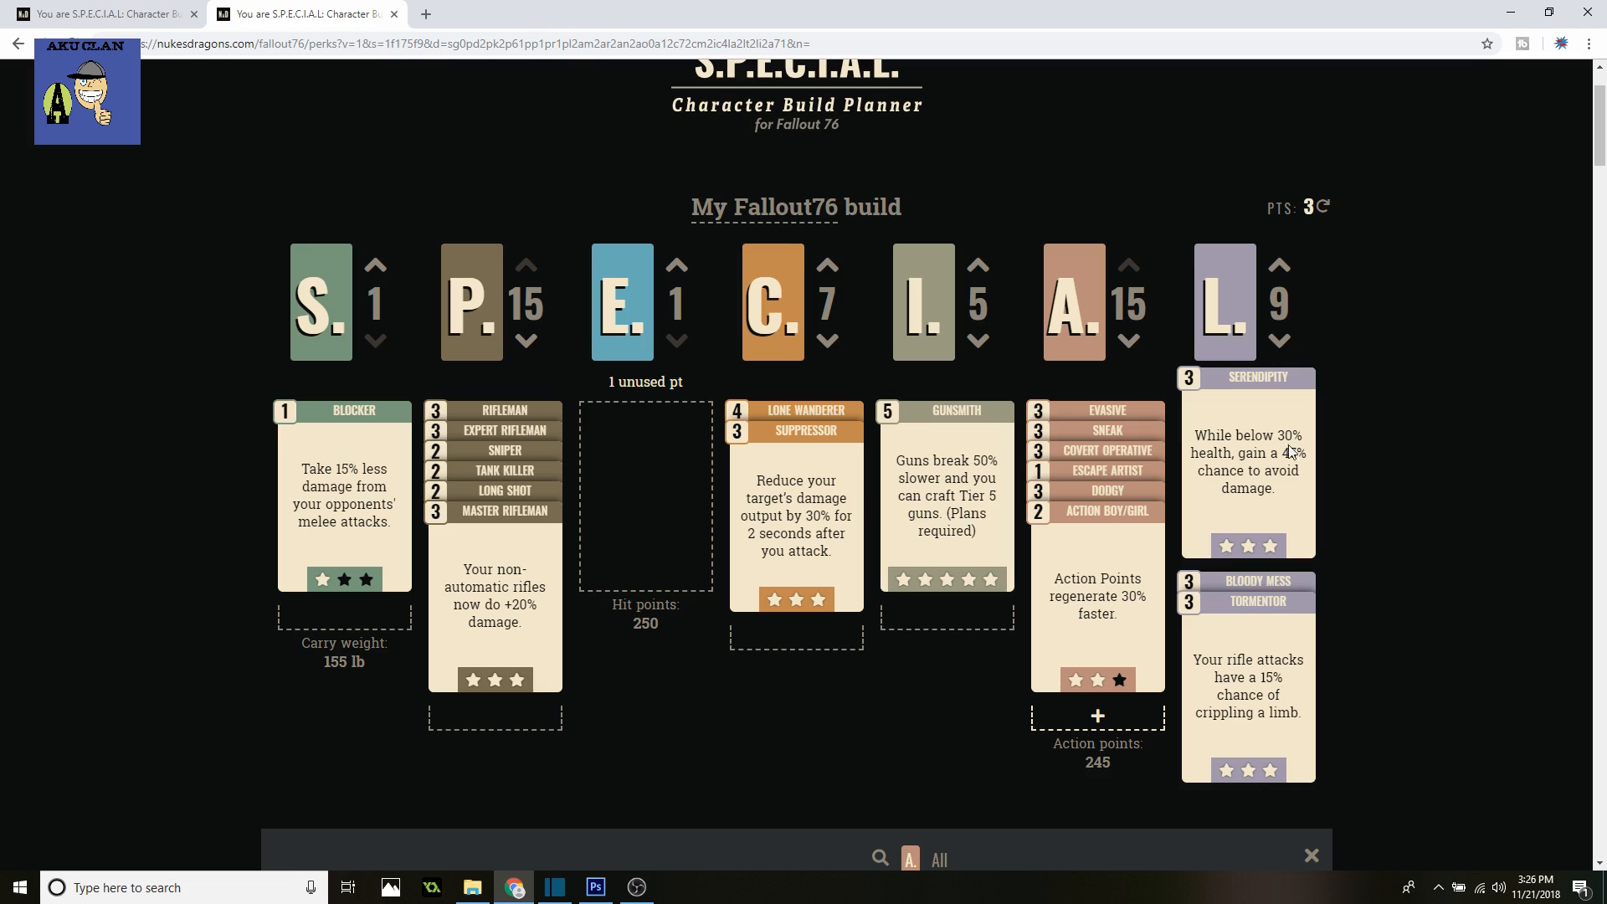